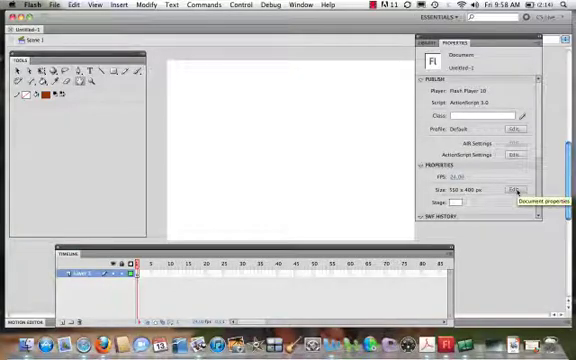
Set the document stage size to 1000 × 600 pixels in Document Settings
left_click(517, 188)
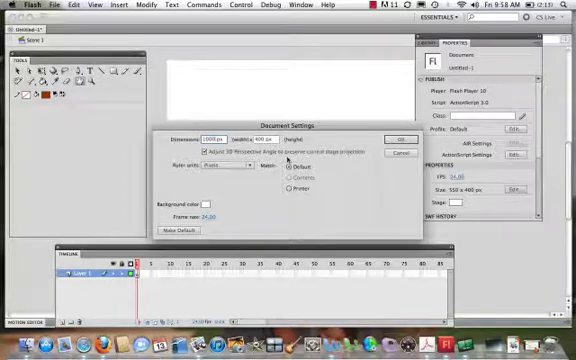
left_click(270, 137)
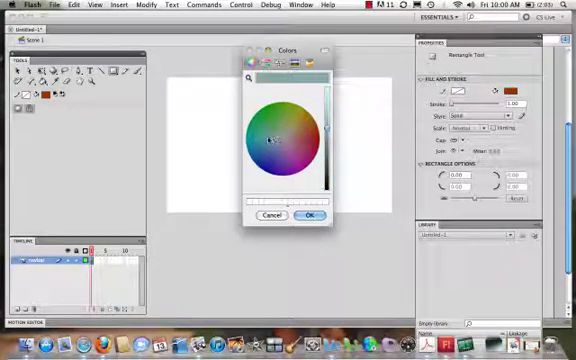
Choose a teal fill and draw a top bar set to 1000 pixels wide
left_click(270, 143)
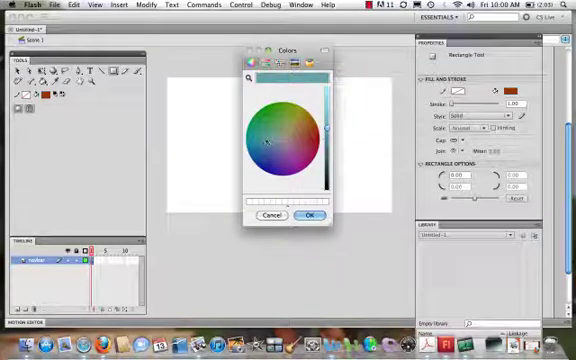
left_click(275, 135)
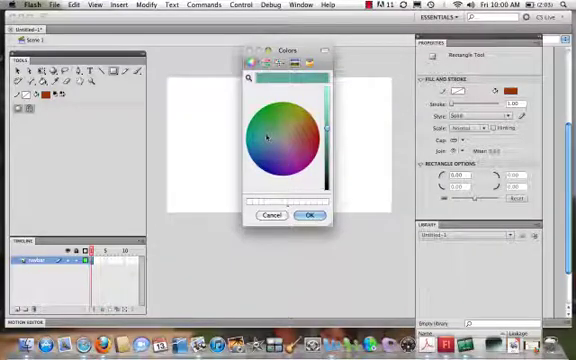
left_click(311, 216)
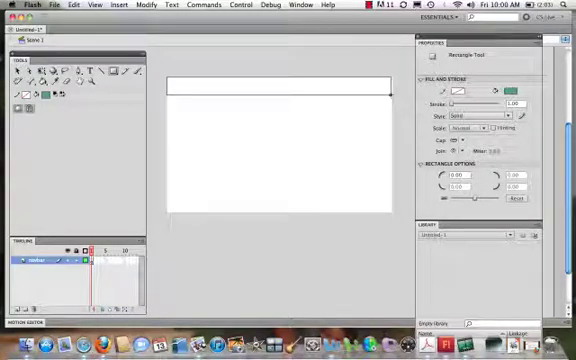
left_click_drag(172, 78, 388, 100)
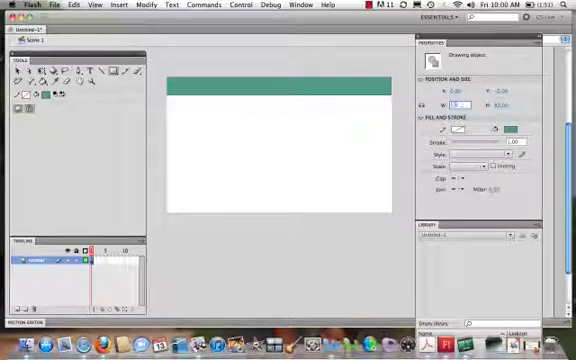
type("1000")
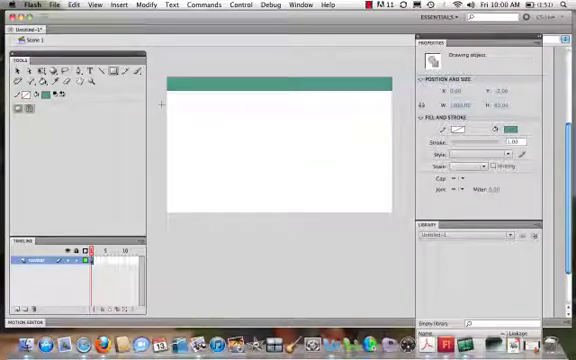
mouse_move(323, 117)
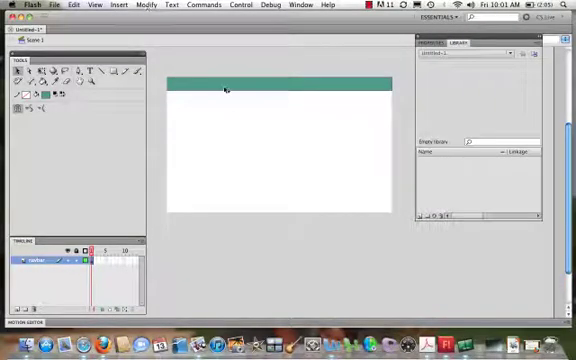
Convert the teal bar into a Movie Clip symbol named navbar via Modify
left_click(162, 5)
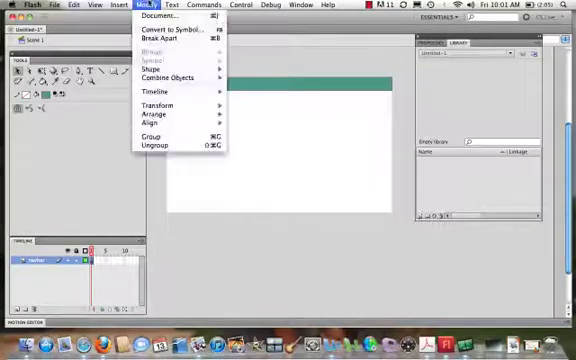
mouse_move(170, 77)
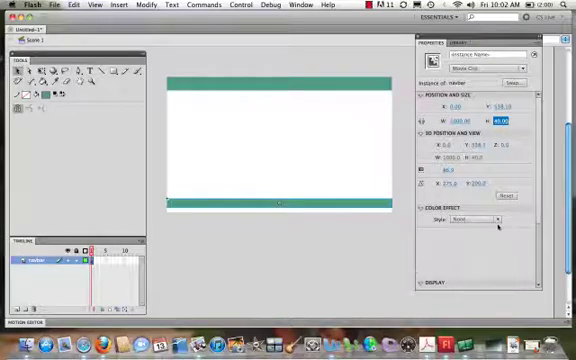
Apply a lighter Color Effect style to the bottom navbar copy, then deselect it
left_click(498, 216)
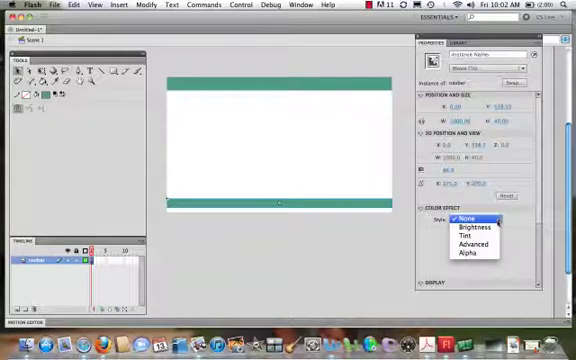
left_click(471, 233)
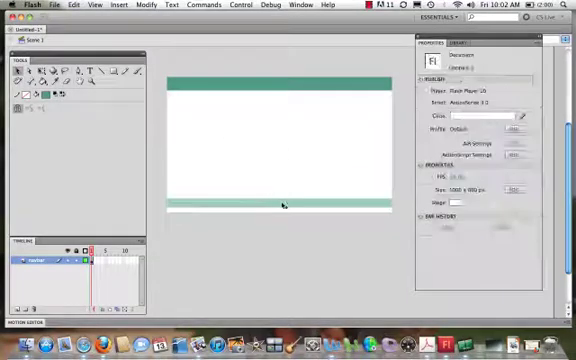
left_click(283, 207)
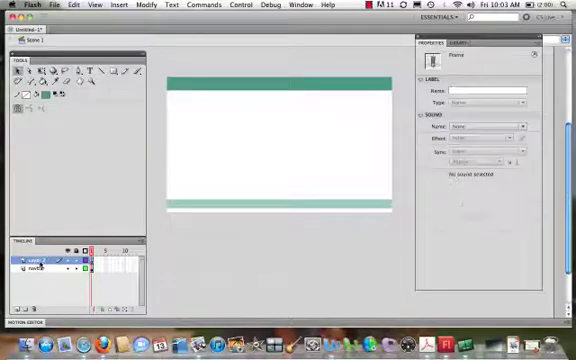
Rename the new layer to buttons and choose a custom light teal fill
double_click(35, 257)
type("buttons")
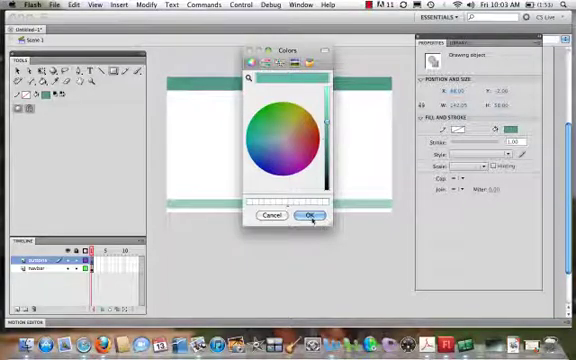
left_click(311, 217)
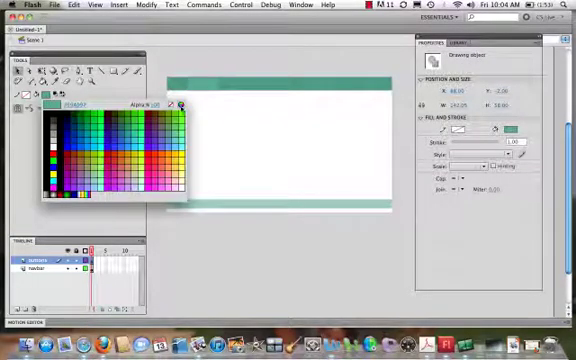
left_click(172, 106)
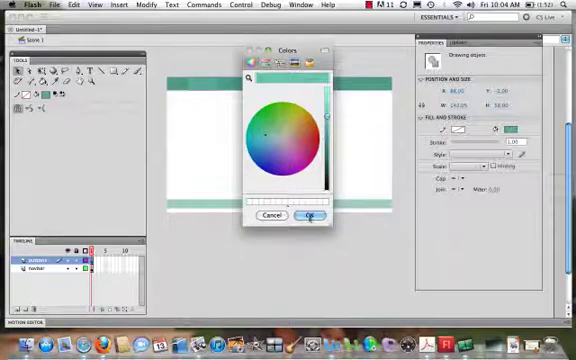
left_click(309, 216)
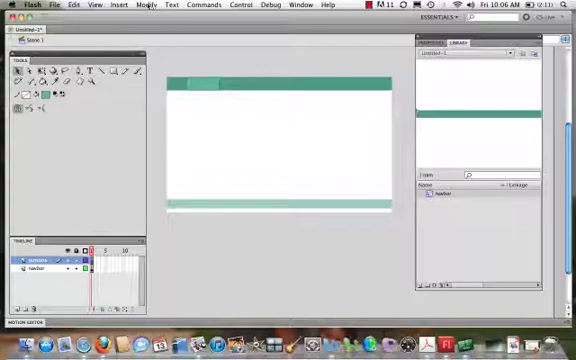
Convert the lighter rectangle into a Button symbol named button
left_click(147, 4)
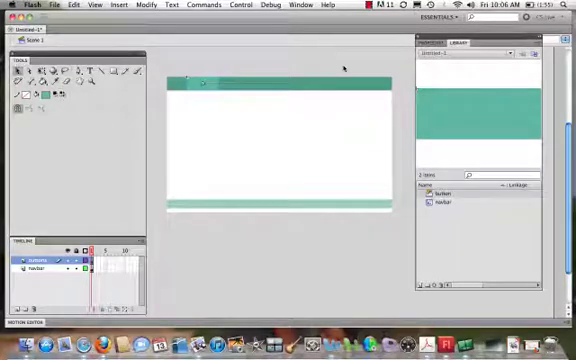
Select the button instance and duplicate it along the navbar
left_click(430, 200)
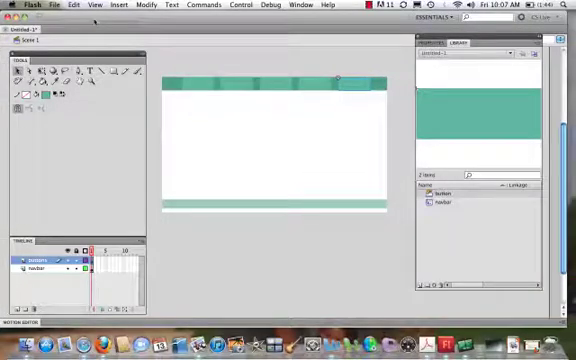
Turn on rulers from the View menu
left_click(94, 5)
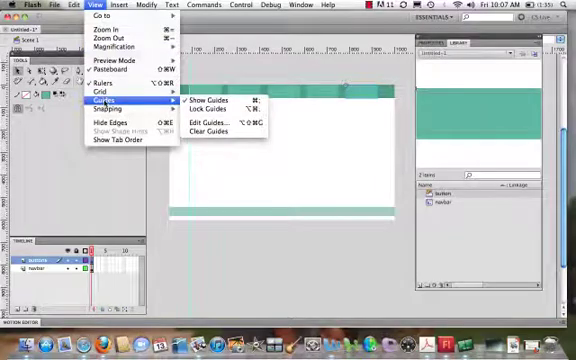
mouse_move(109, 105)
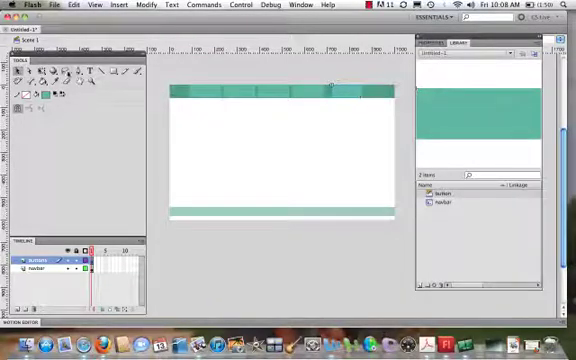
Select the button copies on the navbar and distribute them evenly
left_click(350, 90)
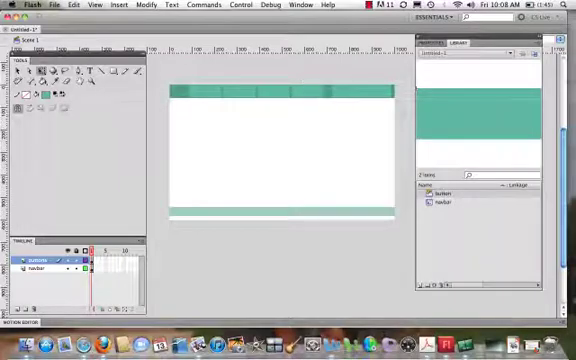
left_click(200, 92)
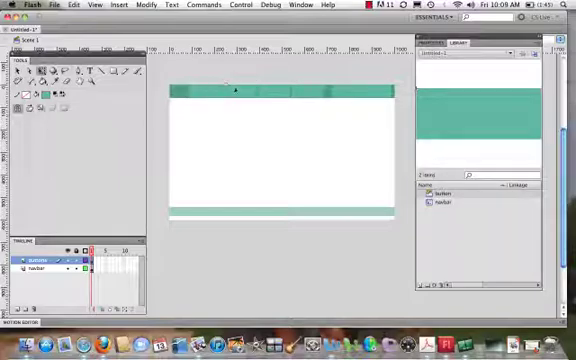
left_click(278, 90)
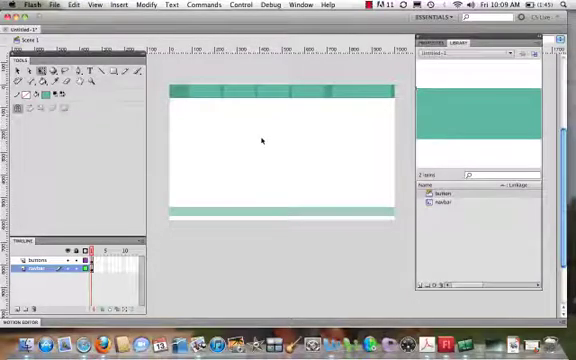
Select the buttons layer and double-click a button instance to edit its states
left_click(238, 93)
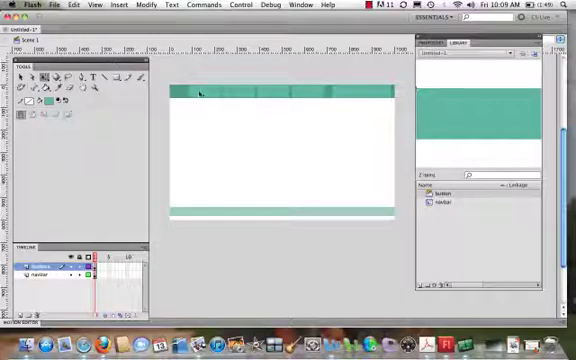
double_click(200, 92)
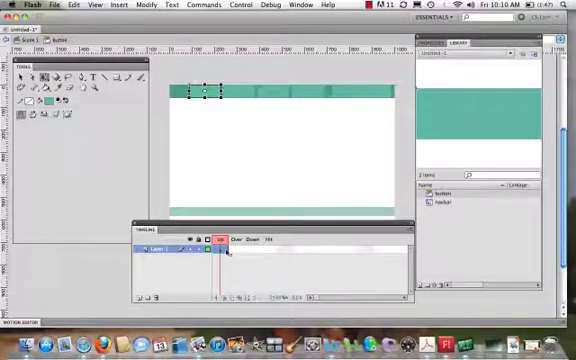
Insert a keyframe on the button's Over state frame
right_click(222, 255)
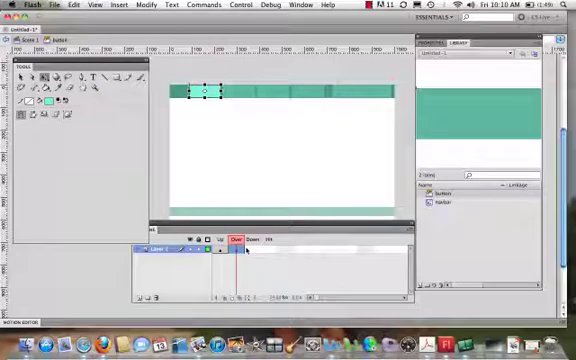
Insert a Down state keyframe and confirm a new fill colour for it
right_click(238, 250)
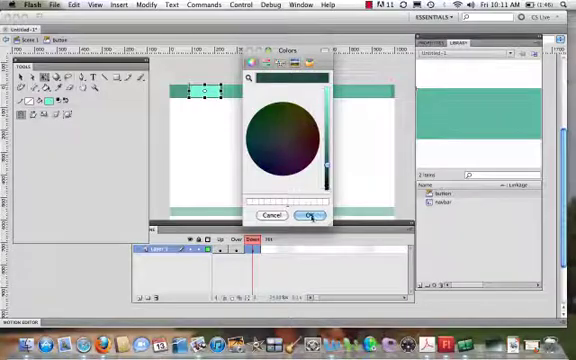
left_click(310, 216)
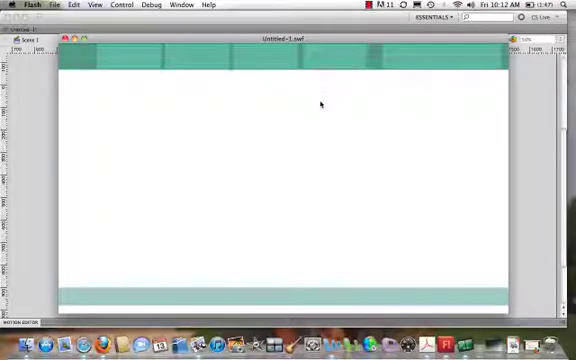
In the SWF preview, click and press the top nav bar buttons to check their states
left_click(330, 60)
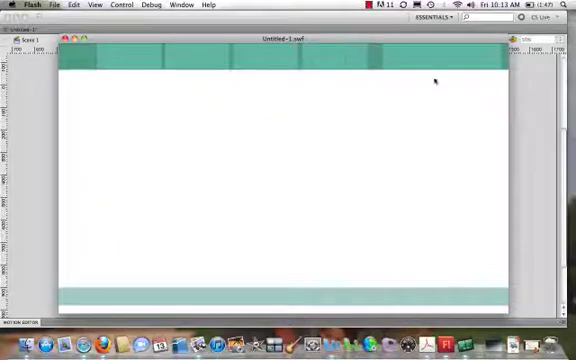
left_click(190, 58)
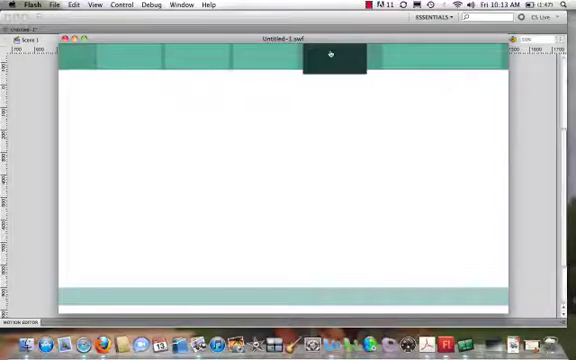
left_click_drag(335, 58, 195, 58)
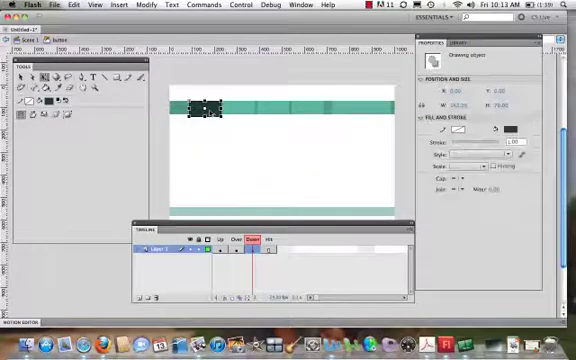
Select the Down state button shape and change its fill colour to brown
left_click(253, 232)
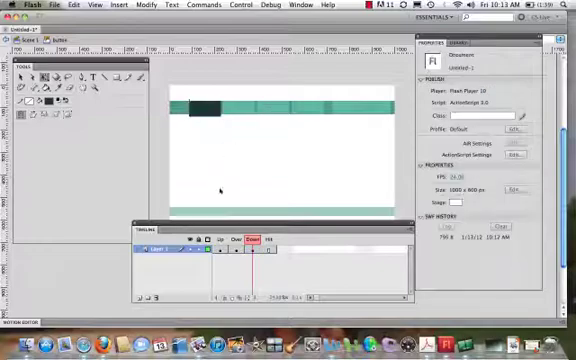
left_click(221, 239)
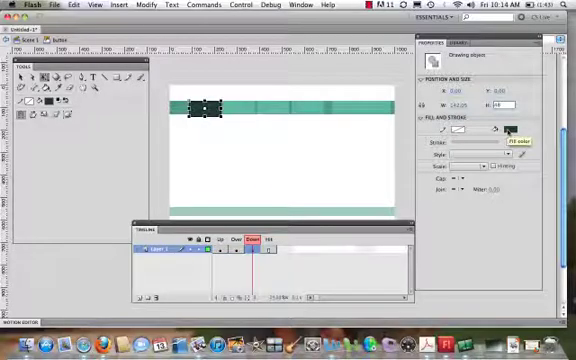
left_click(513, 130)
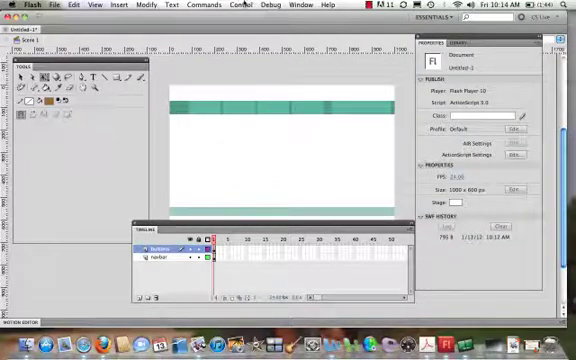
Run Test Movie and press a nav button in the preview window
left_click(237, 4)
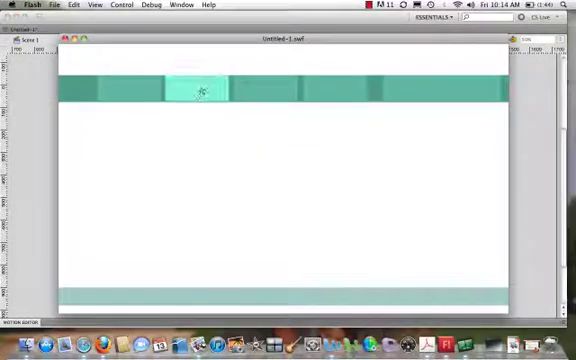
left_click(340, 90)
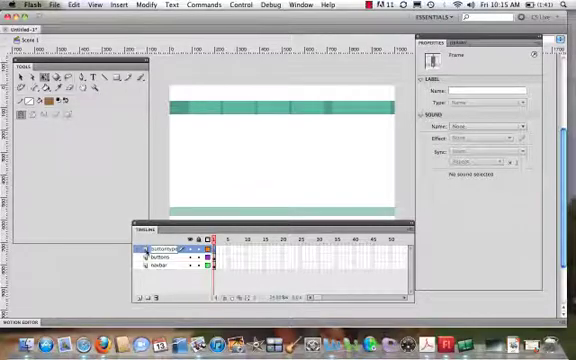
Name the new layer 'buttontype' and set the Text tool to white Georgia Classic Text
left_click(165, 248)
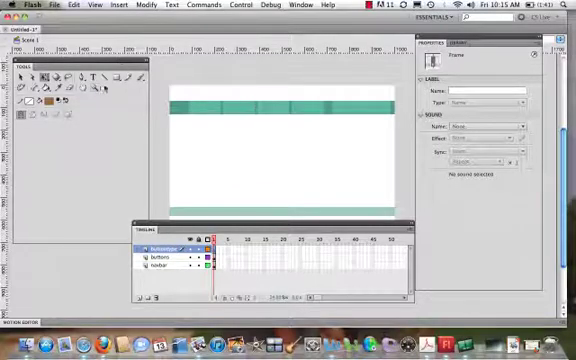
left_click(89, 77)
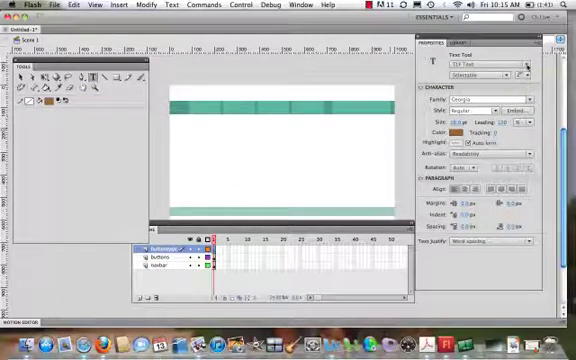
left_click(490, 64)
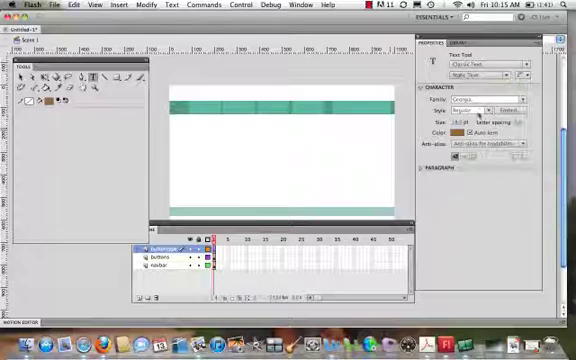
left_click(463, 132)
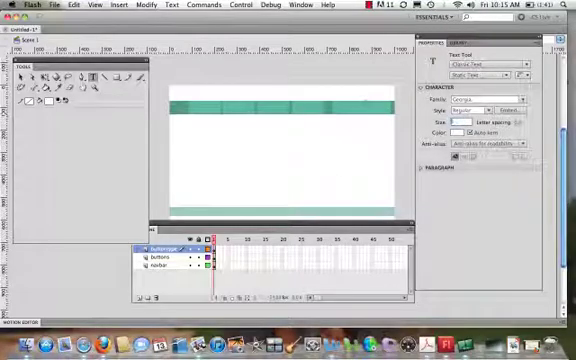
Place a text label reading 'about' on the first nav button
left_click(463, 119)
type("about")
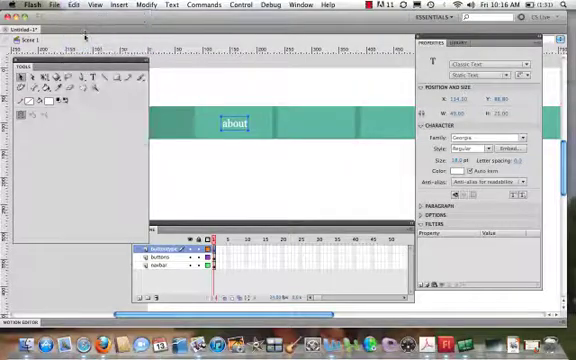
Paste copies of the 'about' label and retype them as 'images' and 'updates'
left_click(73, 5)
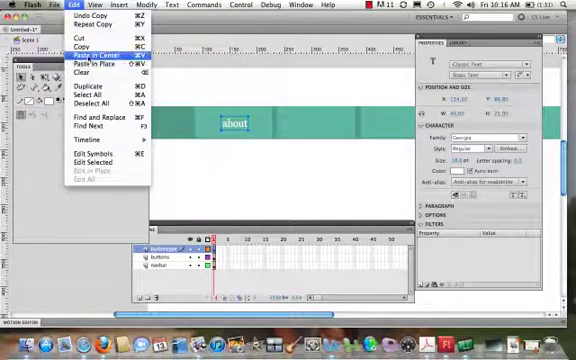
left_click(90, 52)
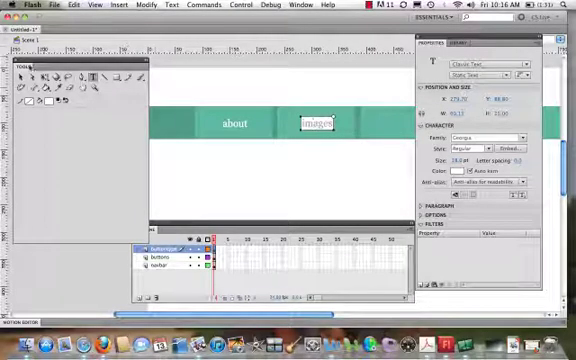
double_click(321, 123)
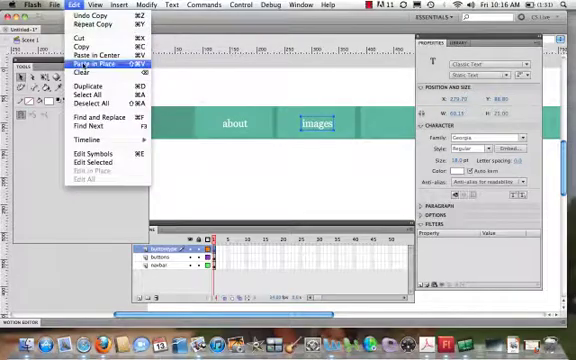
left_click(89, 60)
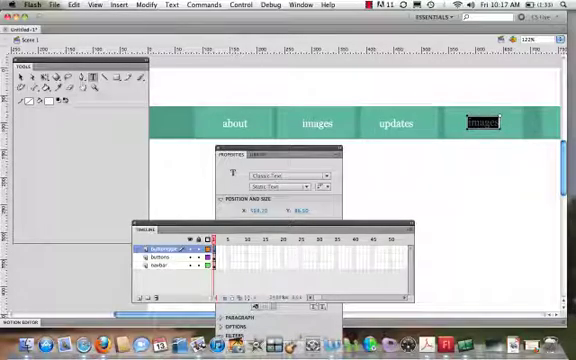
type("writing")
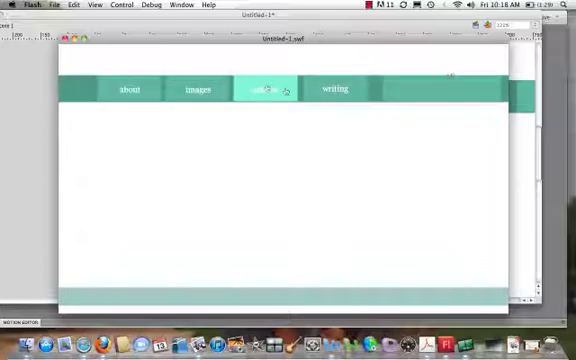
mouse_move(197, 89)
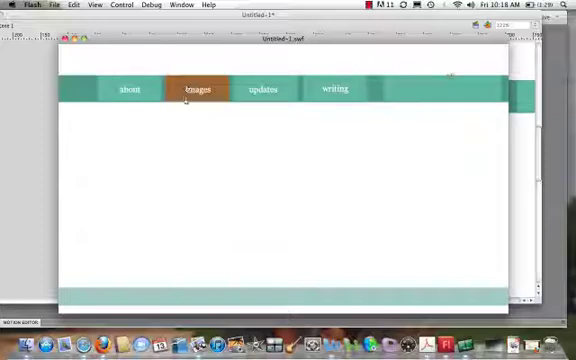